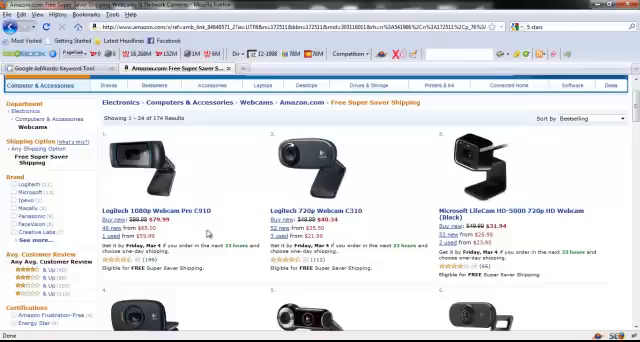
Step: Enter 'Logitech' in the Word or phrase box under Find keywords
{"action": "left_click", "coordinate": [145, 210]}
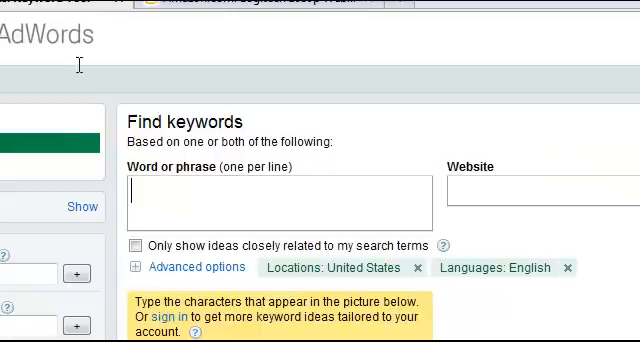
{"action": "type", "text": "Logitech"}
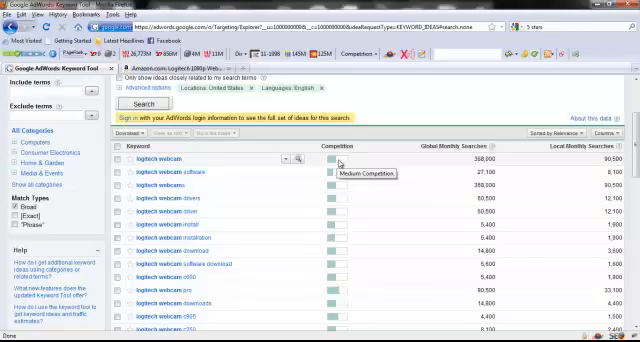
{"action": "mouse_move", "coordinate": [468, 163]}
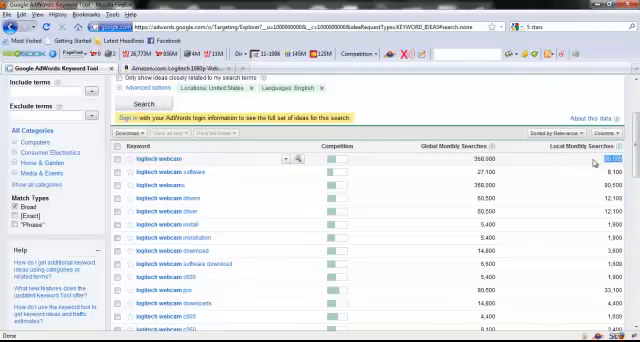
Step: Scroll down through the 'logitech webcam' keyword ideas and their monthly search volumes
{"action": "scroll", "scroll_direction": "down", "scroll_amount": 3}
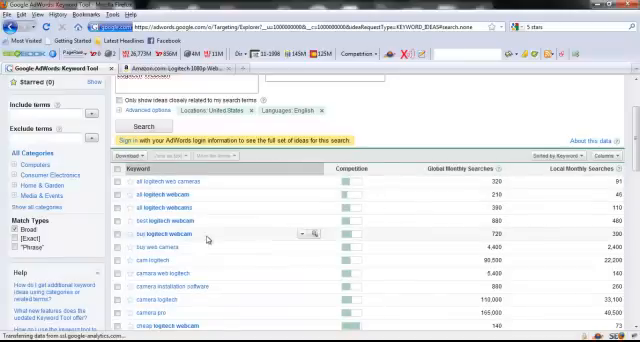
Step: Scroll down the keyword ideas toward the Match Types panel to switch from Broad to Exact
{"action": "scroll", "scroll_direction": "down", "scroll_amount": 3}
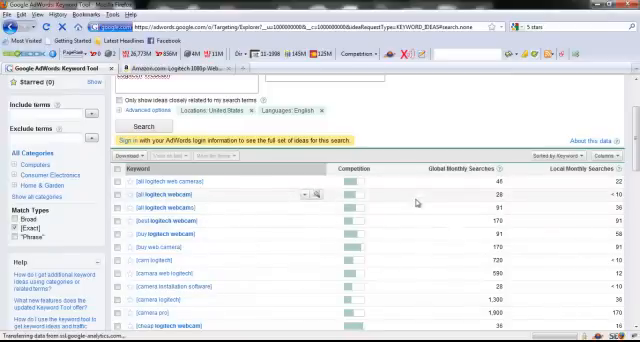
{"action": "mouse_move", "coordinate": [419, 199]}
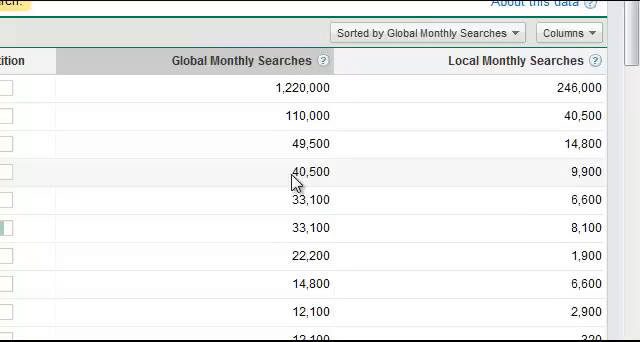
{"action": "mouse_move", "coordinate": [590, 176]}
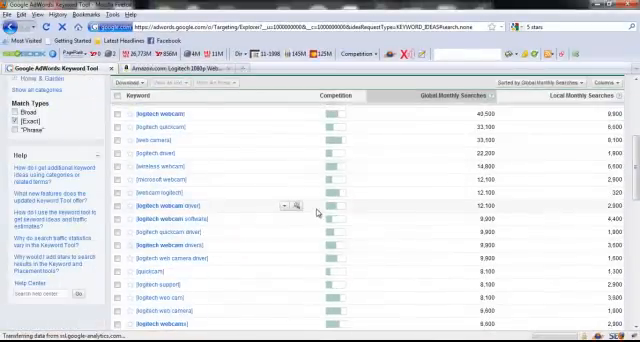
Step: Scroll the sorted Exact-match results and select the 2,900 global monthly searches figure
{"action": "scroll", "scroll_direction": "down", "scroll_amount": 3}
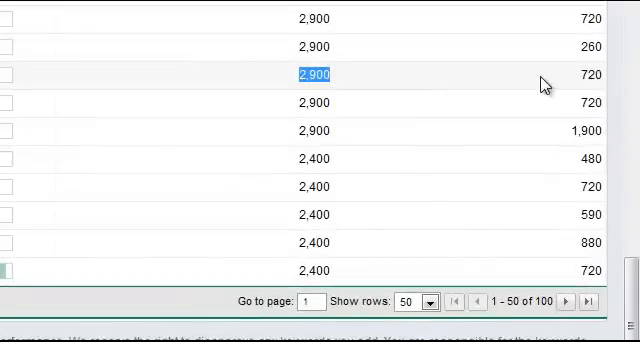
{"action": "left_click", "coordinate": [320, 74]}
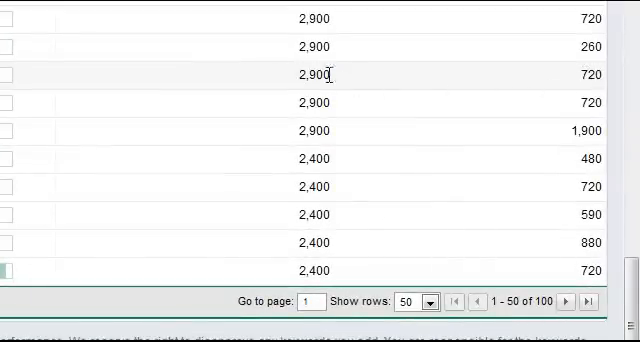
{"action": "double_click", "coordinate": [316, 74]}
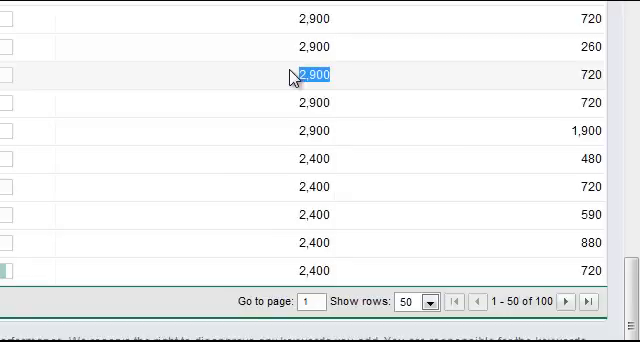
{"action": "mouse_move", "coordinate": [284, 92]}
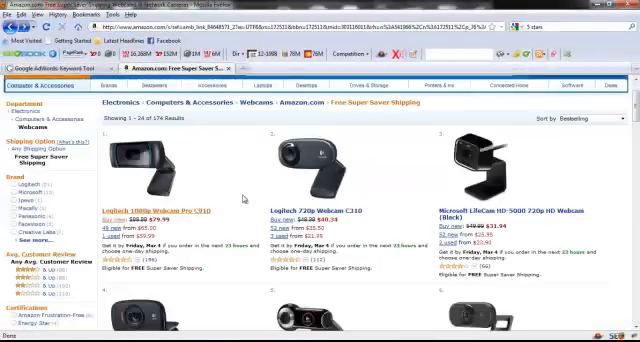
Step: Browse down the 174 Free Super Saver Shipping webcam results on Amazon
{"action": "scroll", "scroll_direction": "down", "scroll_amount": 3}
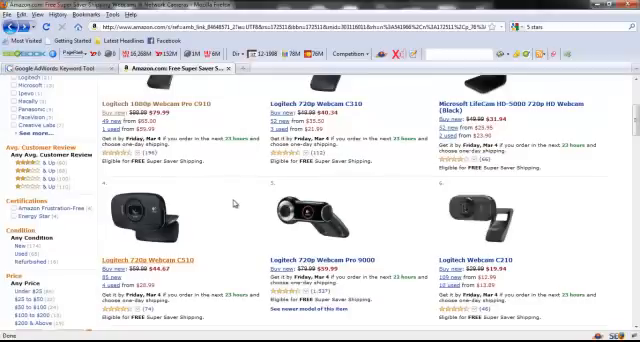
{"action": "scroll", "scroll_direction": "down", "scroll_amount": 3}
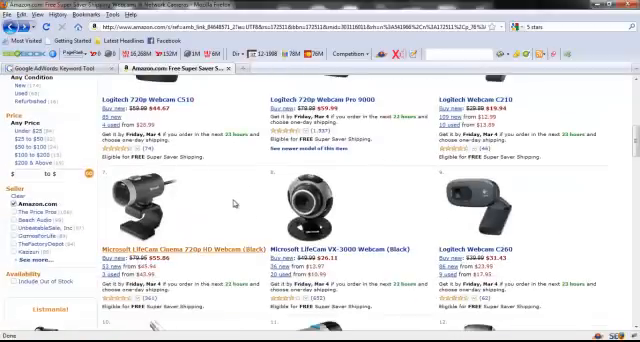
{"action": "scroll", "scroll_direction": "down", "scroll_amount": 3}
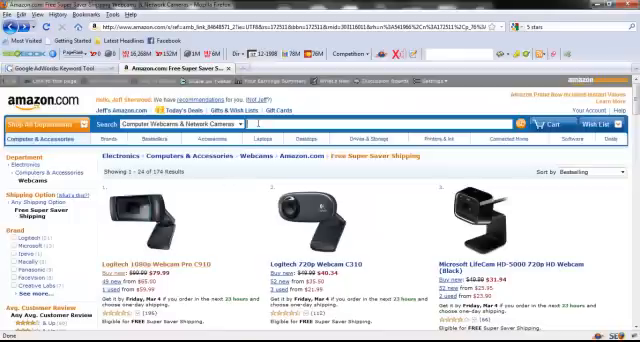
Step: Search Amazon for 'Logitech Webcam pro 4000'
{"action": "type", "text": "Logitech Webcam p"}
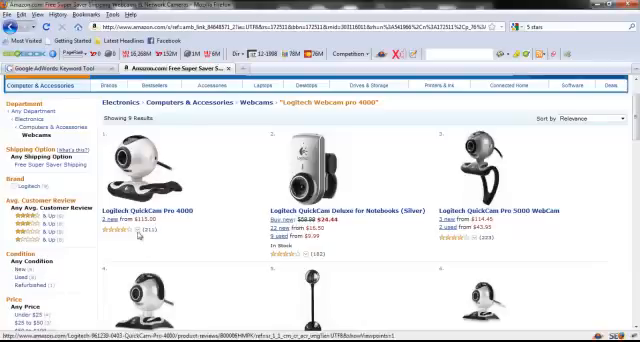
{"action": "mouse_move", "coordinate": [137, 234]}
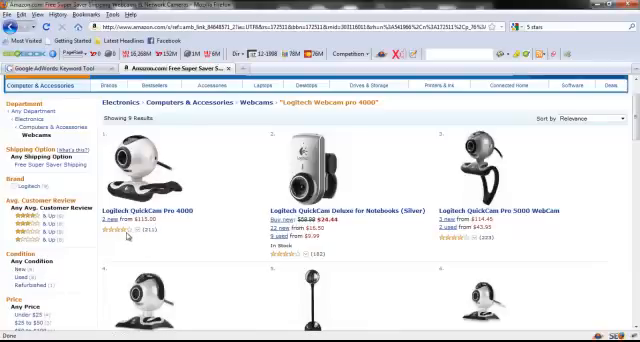